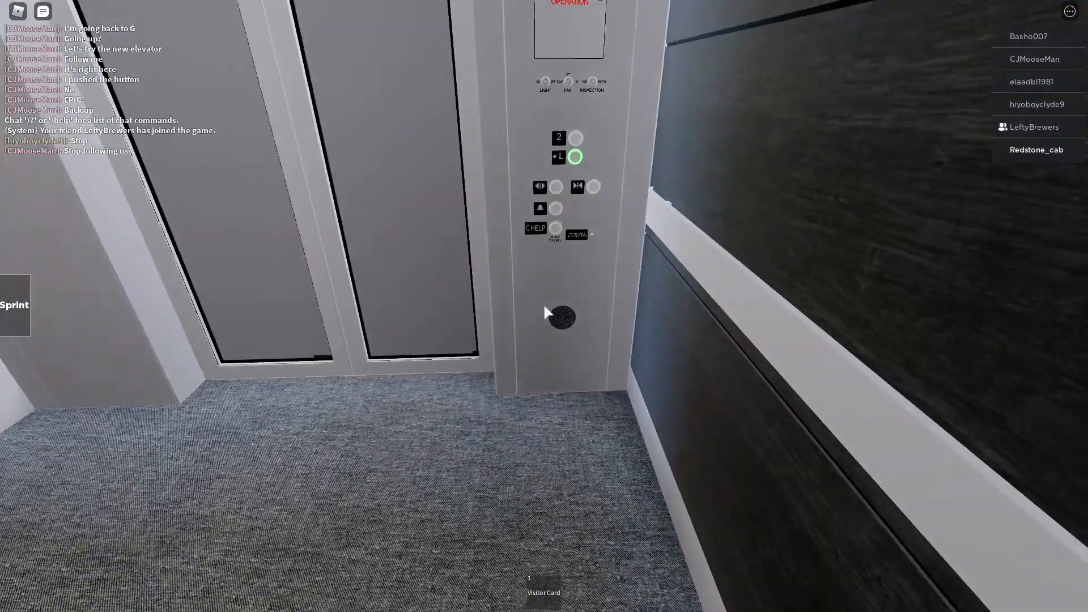
mouse_move(549, 313)
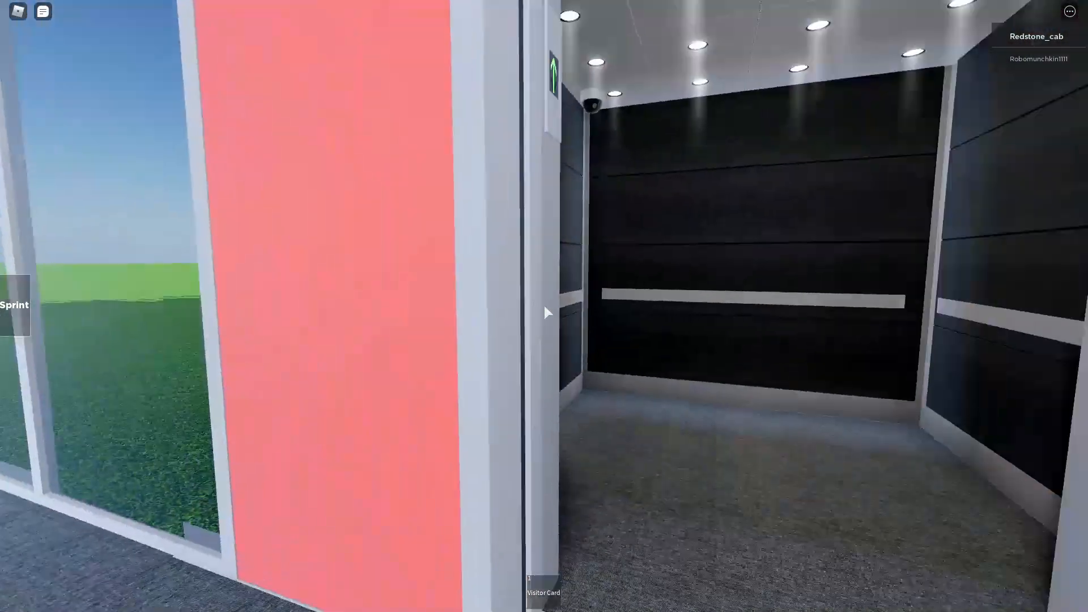
mouse_move(547, 313)
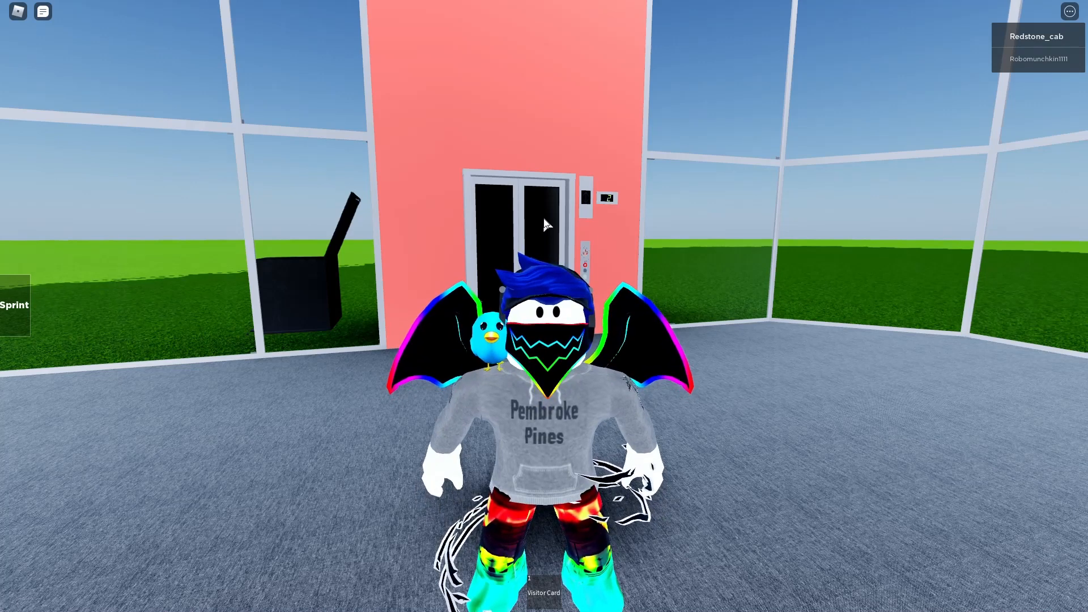
mouse_move(1000, 116)
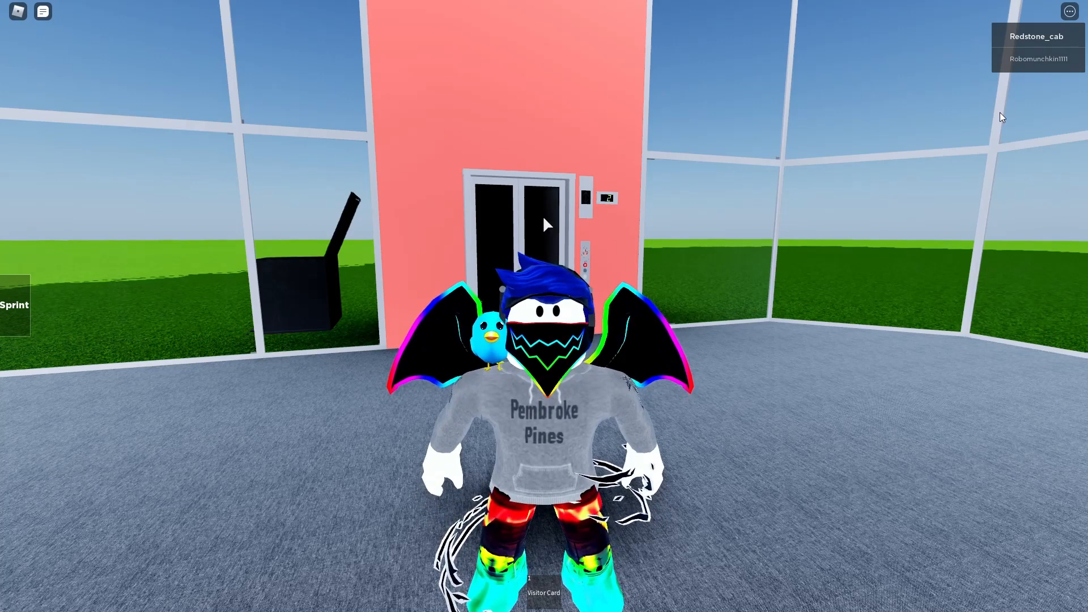